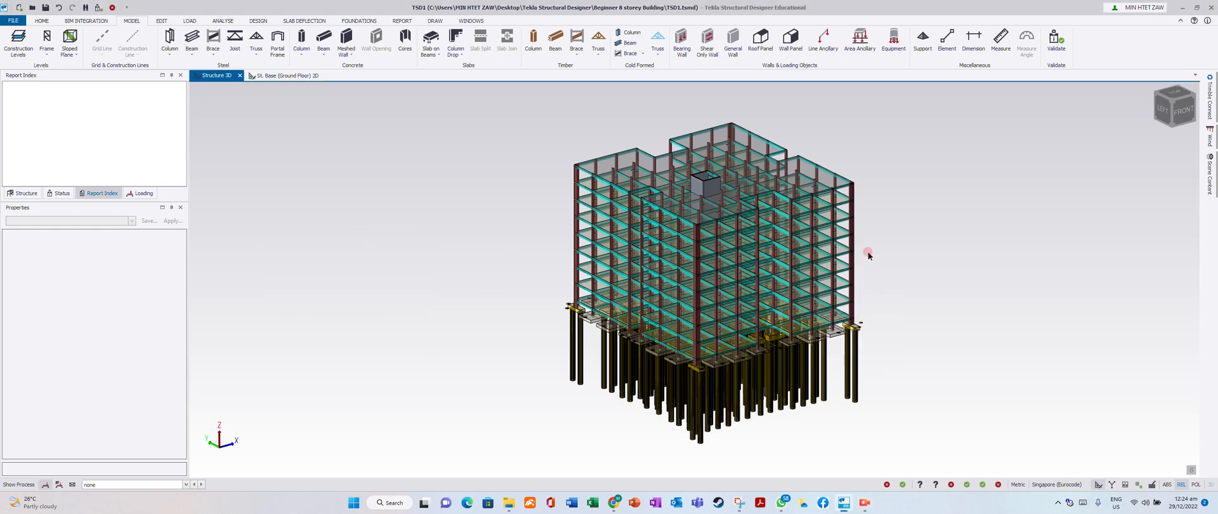
{"action": "mouse_move", "coordinate": [891, 280]}
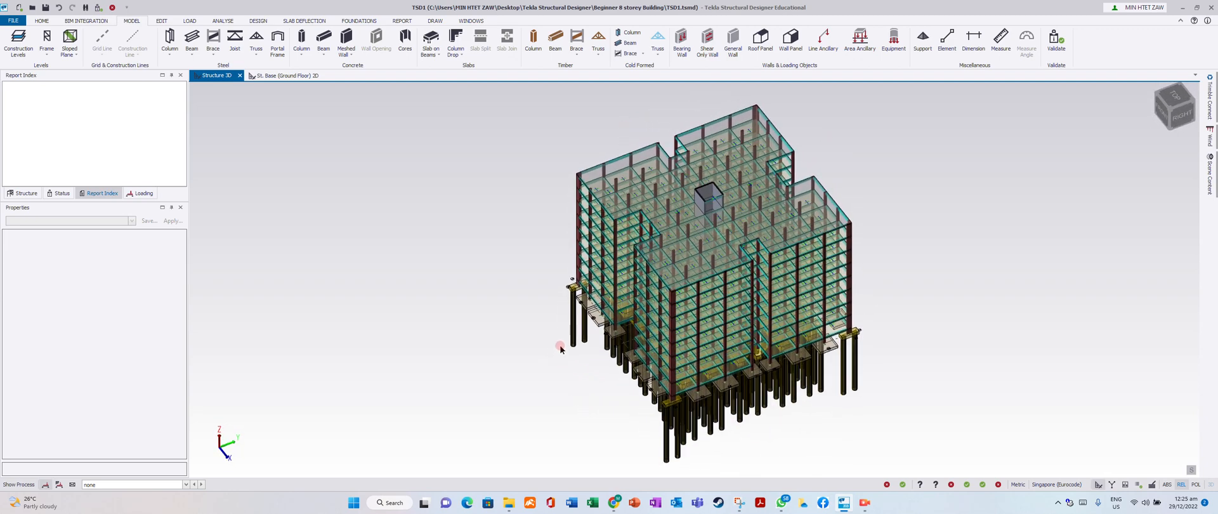
{"action": "mouse_move", "coordinate": [506, 333]}
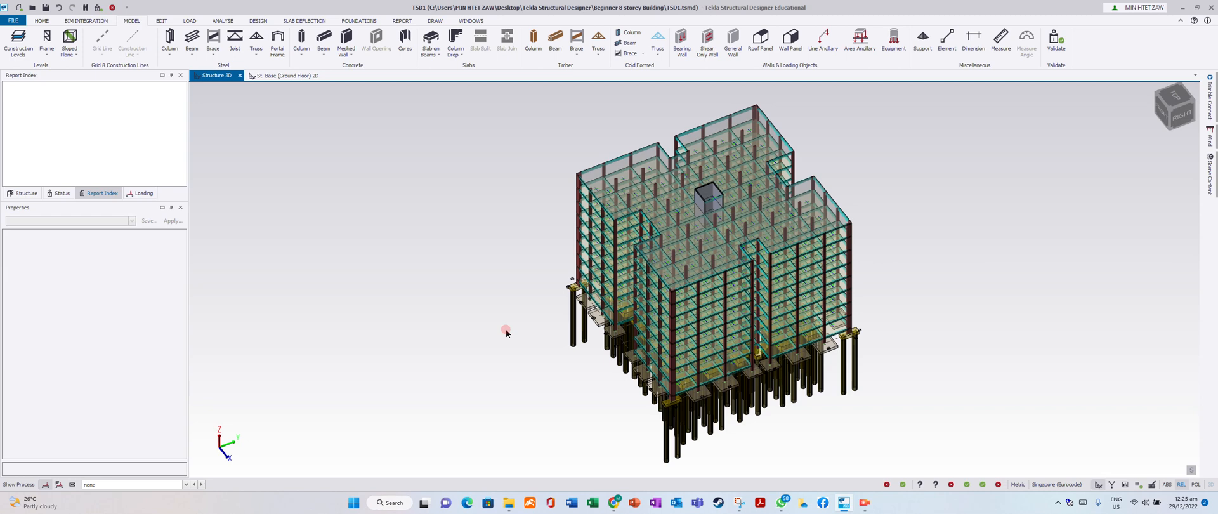
{"action": "mouse_move", "coordinate": [535, 314]}
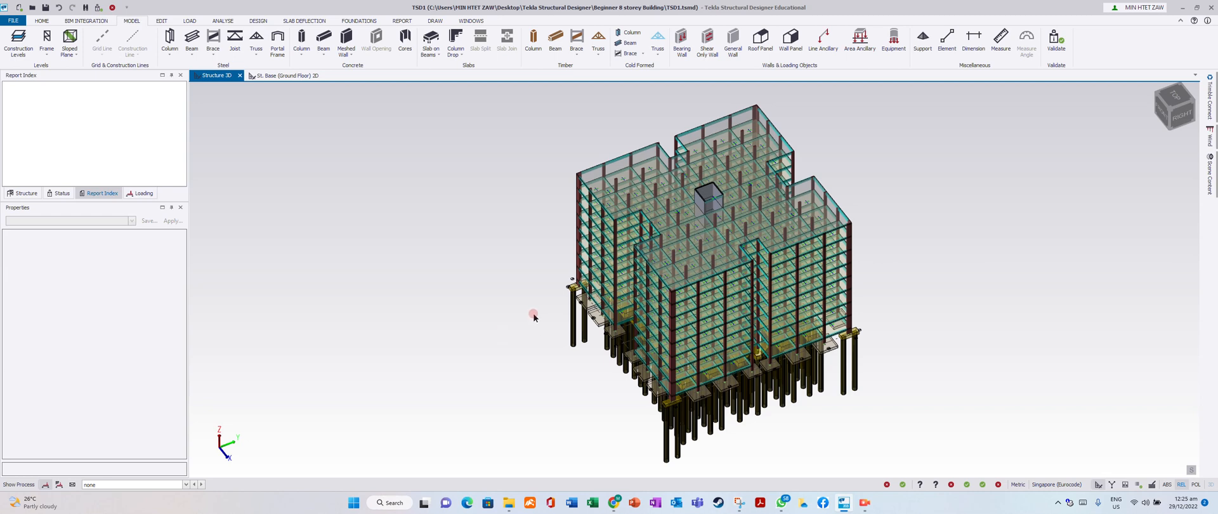
{"action": "mouse_move", "coordinate": [380, 160]}
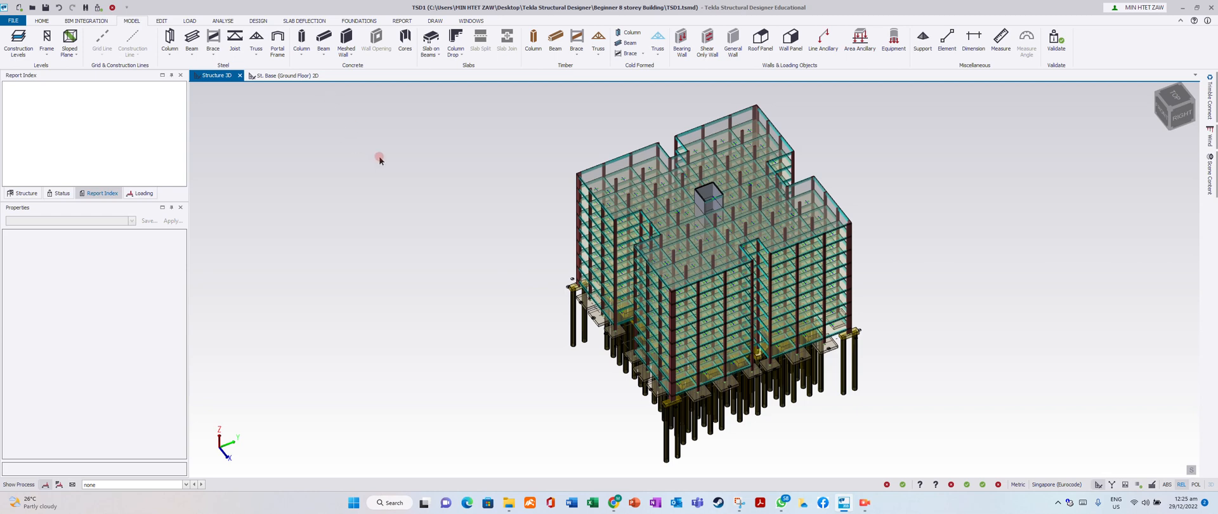
{"action": "mouse_move", "coordinate": [384, 168]}
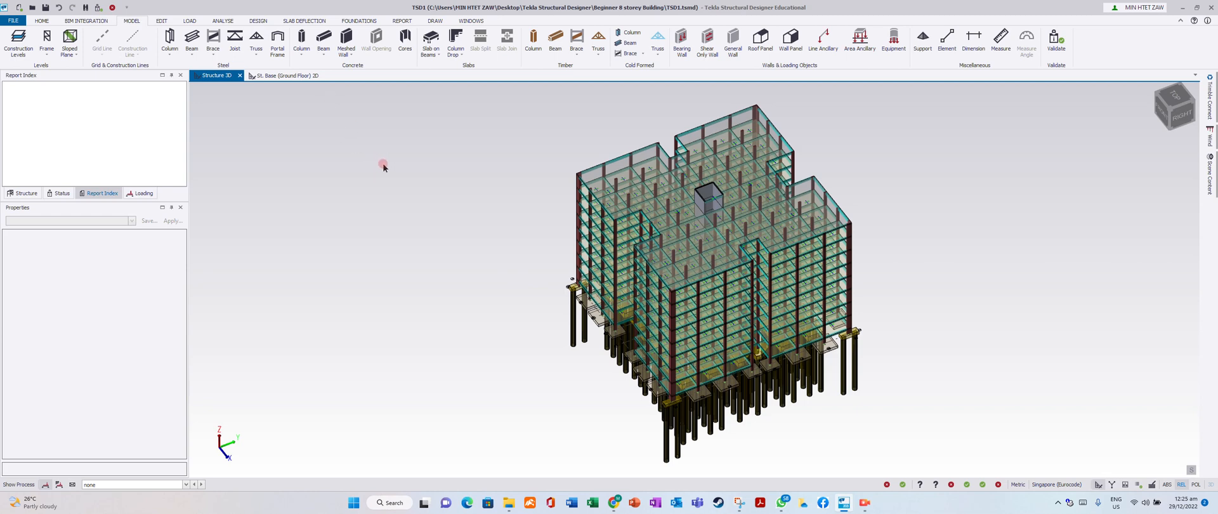
{"action": "mouse_move", "coordinate": [405, 185]}
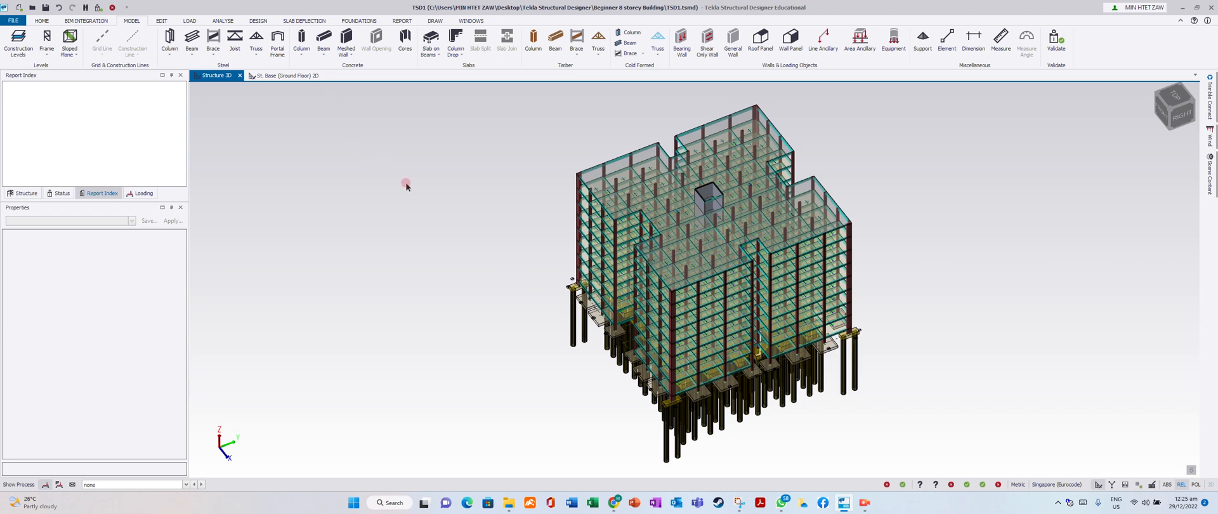
{"action": "mouse_move", "coordinate": [930, 335]}
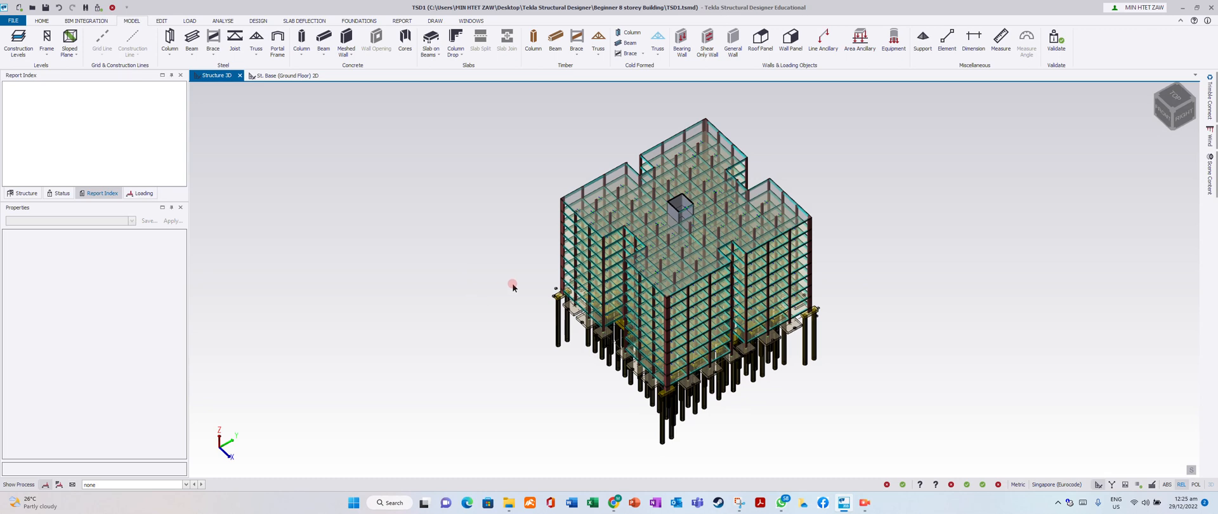
{"action": "mouse_move", "coordinate": [493, 286]}
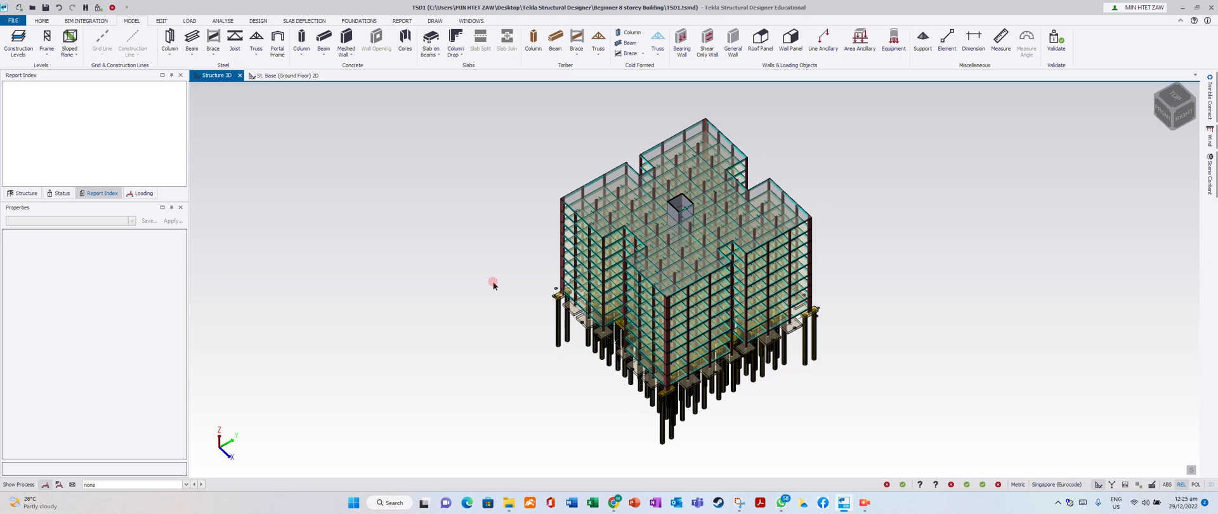
{"action": "mouse_move", "coordinate": [926, 325]}
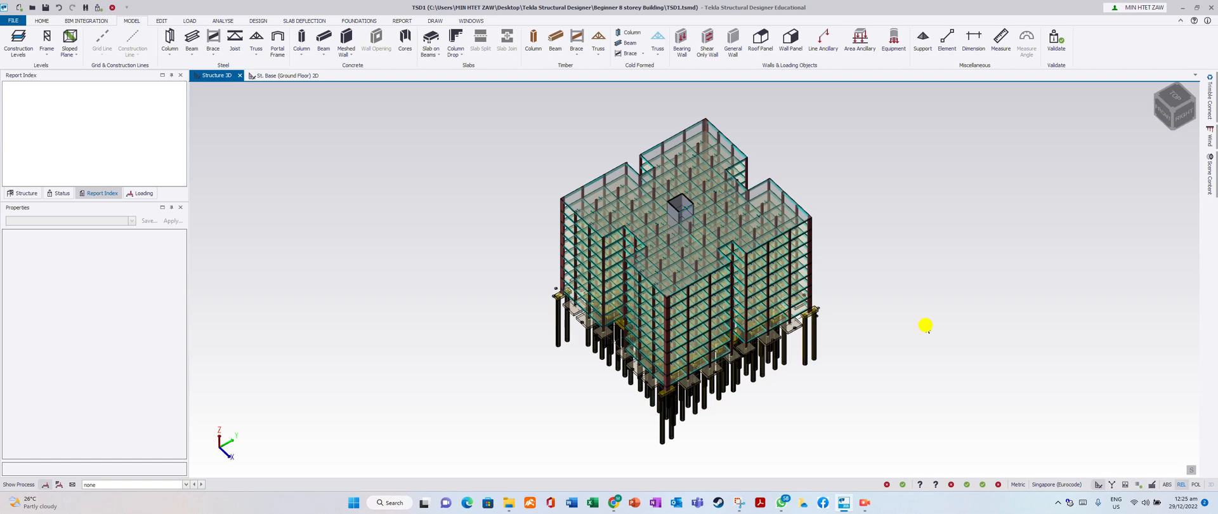